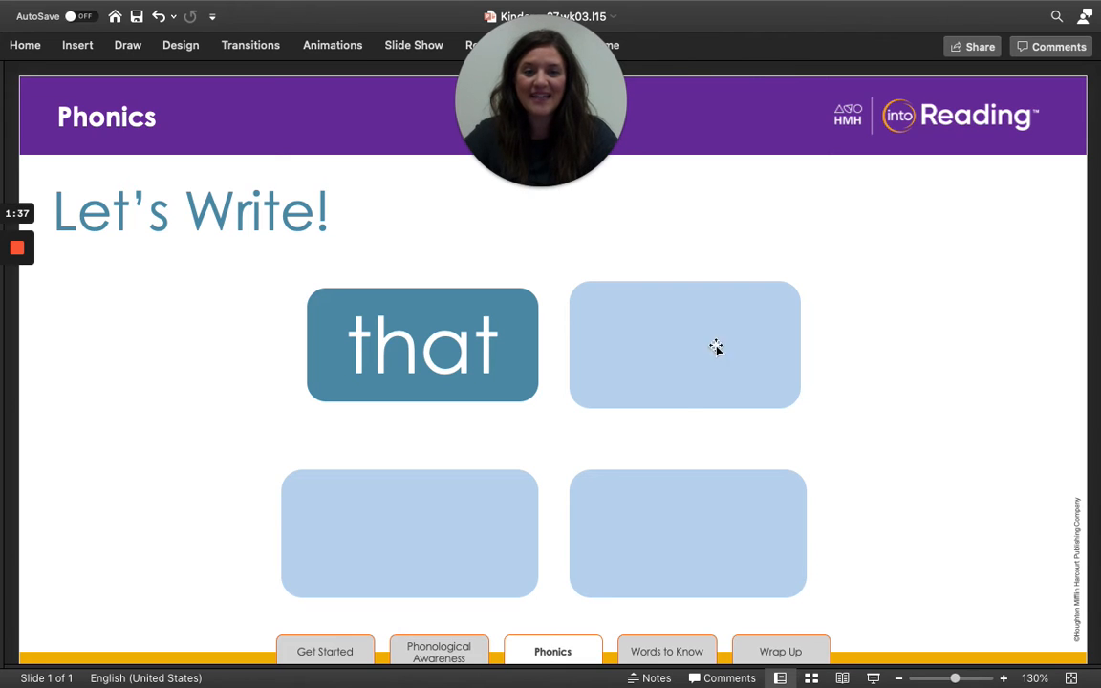
- Select the empty second word box beside 'that' for the next word
left_click(684, 344)
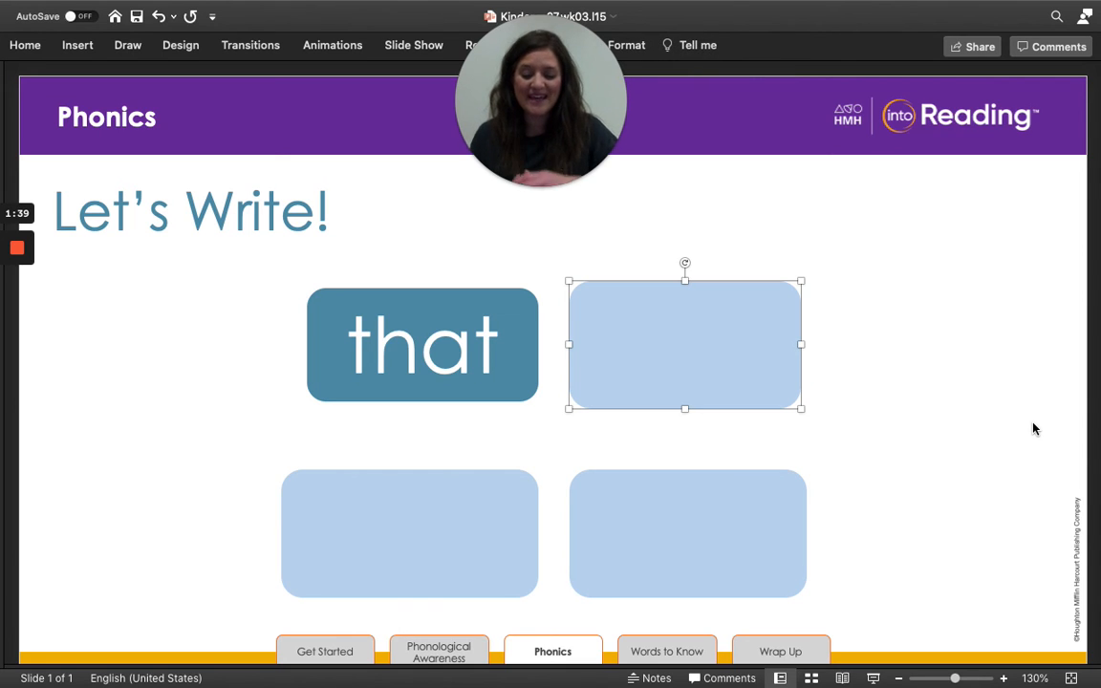